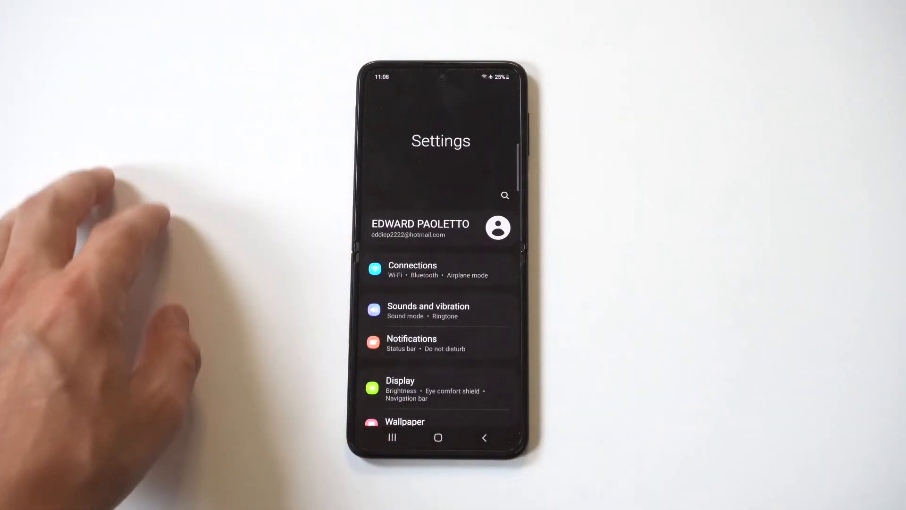
# Reach the Font size and style page from the Display settings
pyautogui.scroll(3)
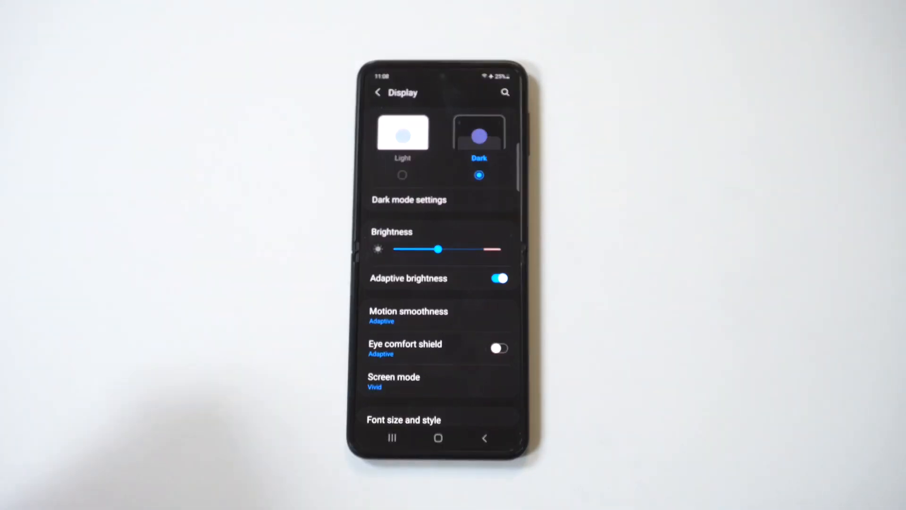
pyautogui.scroll(3)
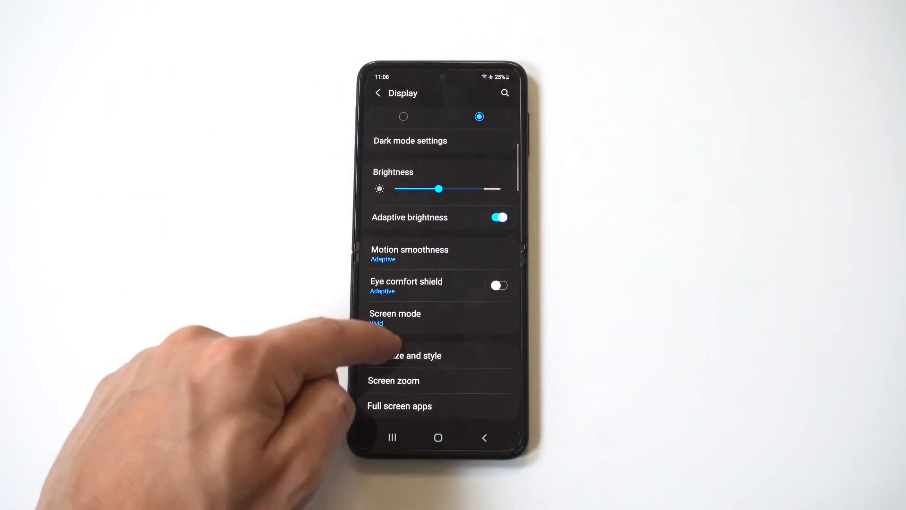
pyautogui.click(414, 356)
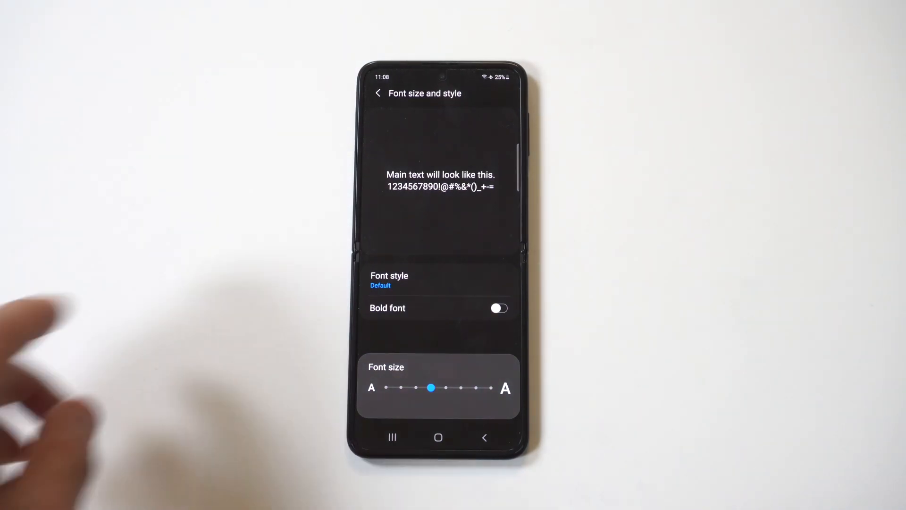
# Show the Galaxy Store list of new downloadable fonts via Download fonts
pyautogui.click(390, 279)
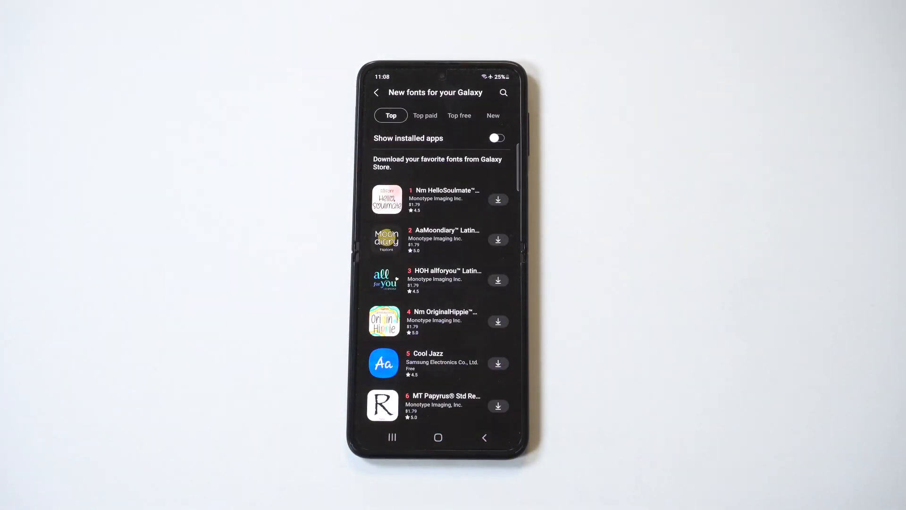
# Install the free Cool Jazz font from the Top free list and apply it as font style
pyautogui.click(459, 115)
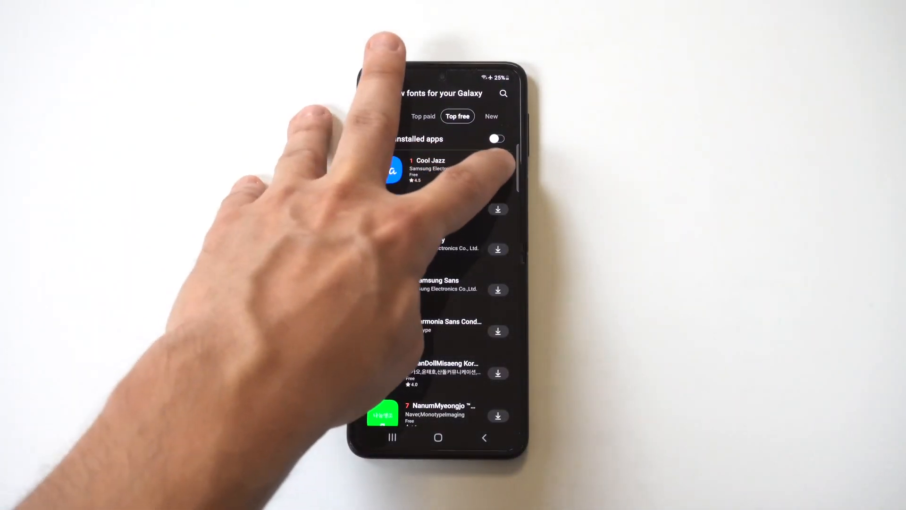
pyautogui.click(498, 209)
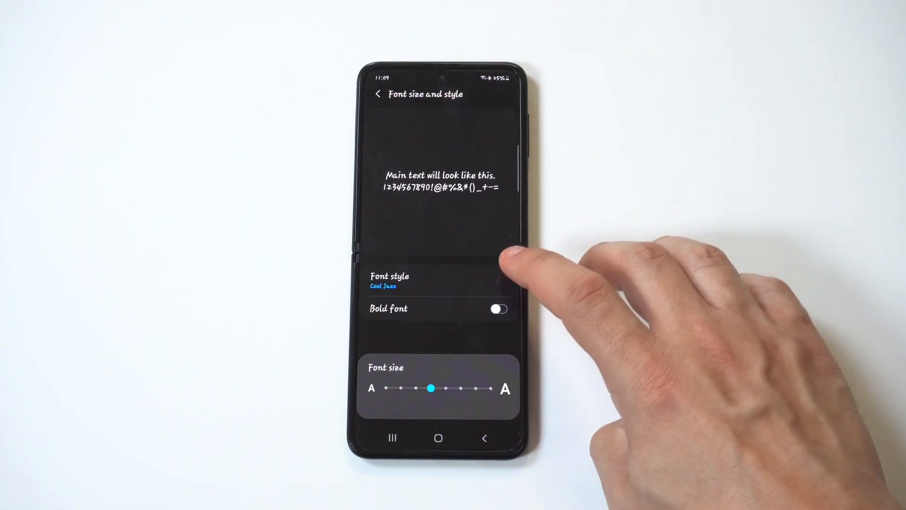
# Increase the Cool Jazz font size with the slider and head to the home screen
pyautogui.click(498, 309)
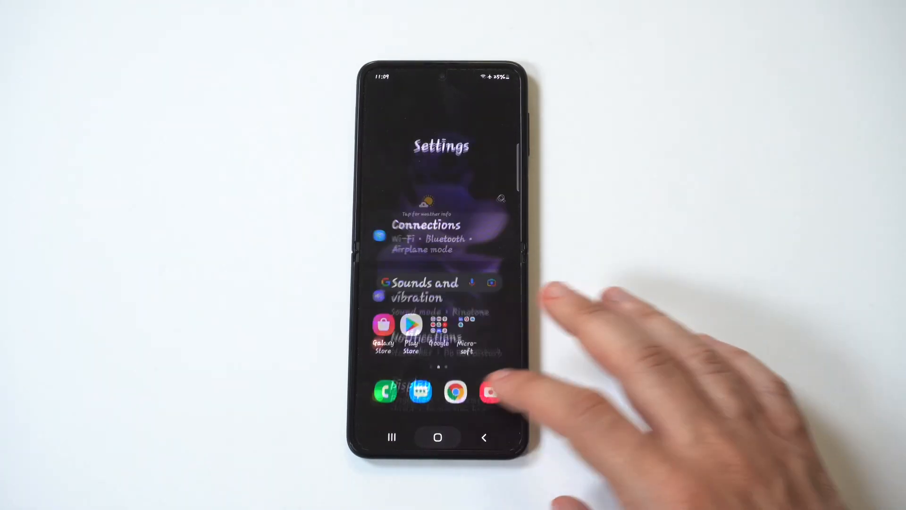
# Browse the app drawer pages in Cool Jazz, then return to the Display settings
pyautogui.click(438, 438)
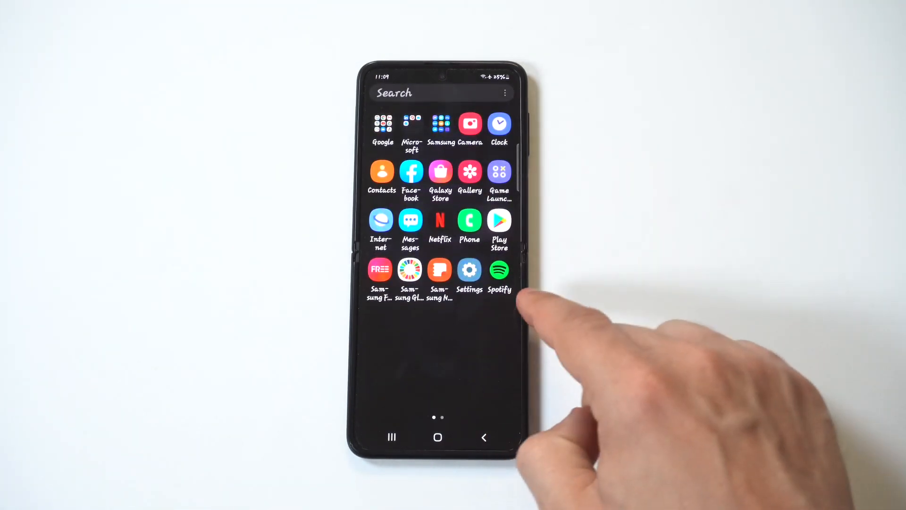
pyautogui.hscroll(-3)
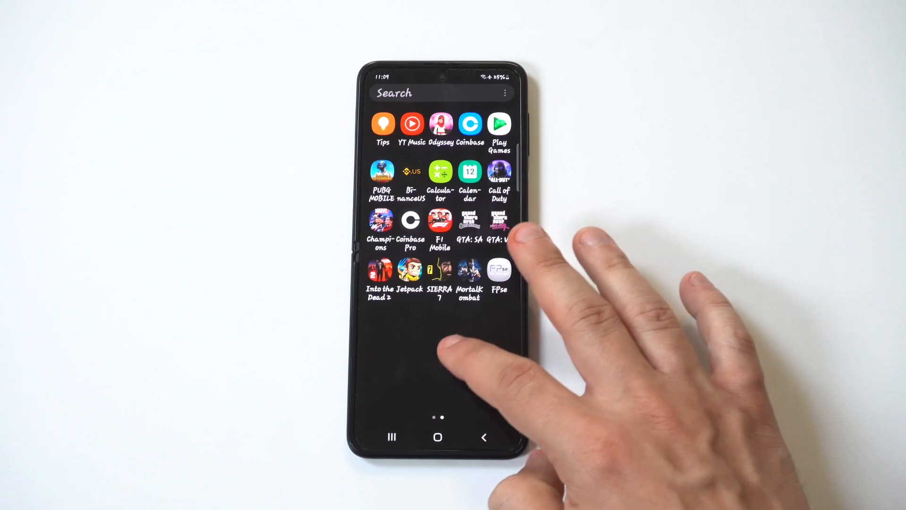
pyautogui.click(438, 437)
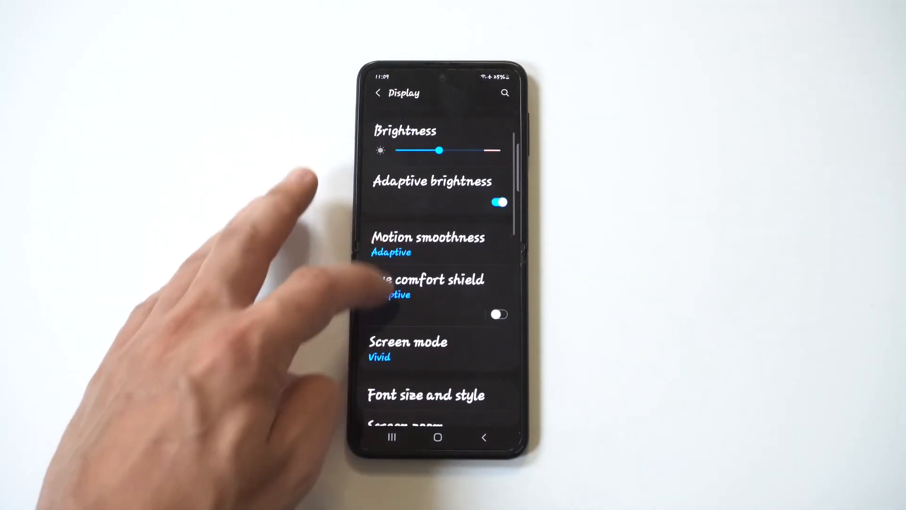
# Switch the font style to Gothic Bold at a smaller size and return home
pyautogui.click(426, 395)
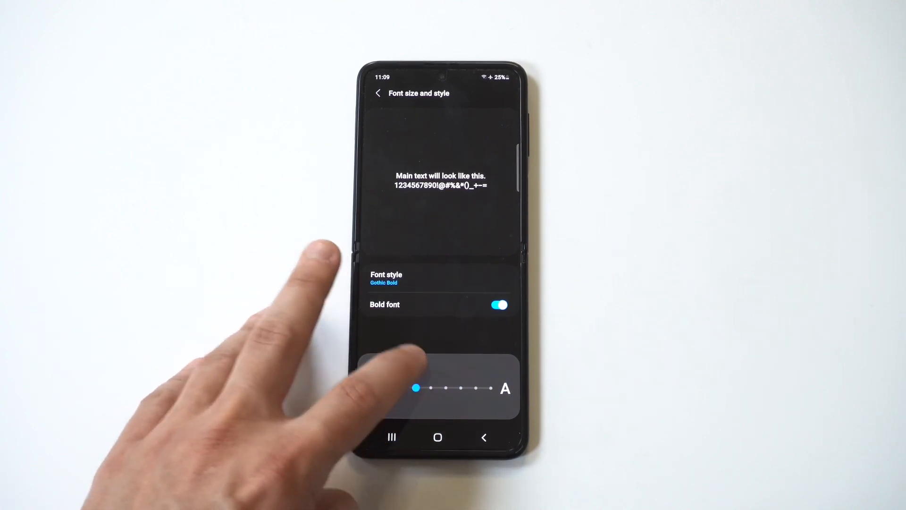
pyautogui.click(378, 93)
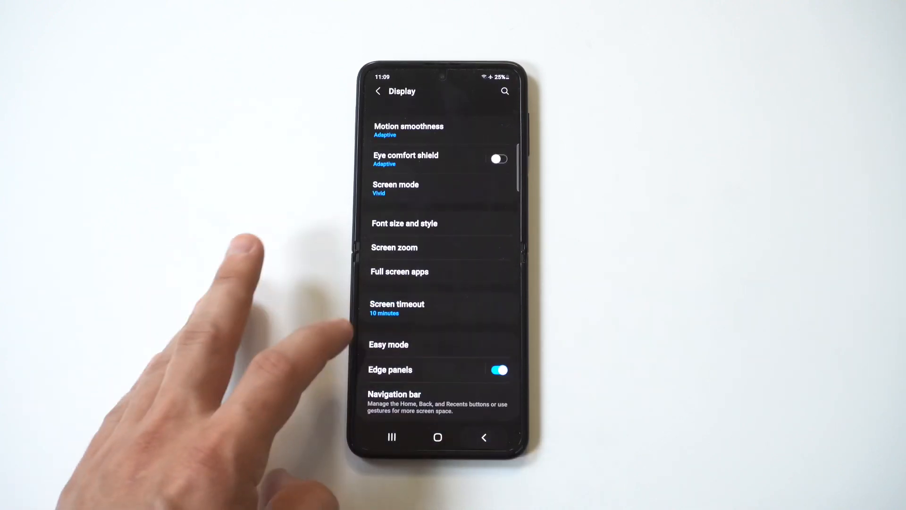
pyautogui.click(438, 438)
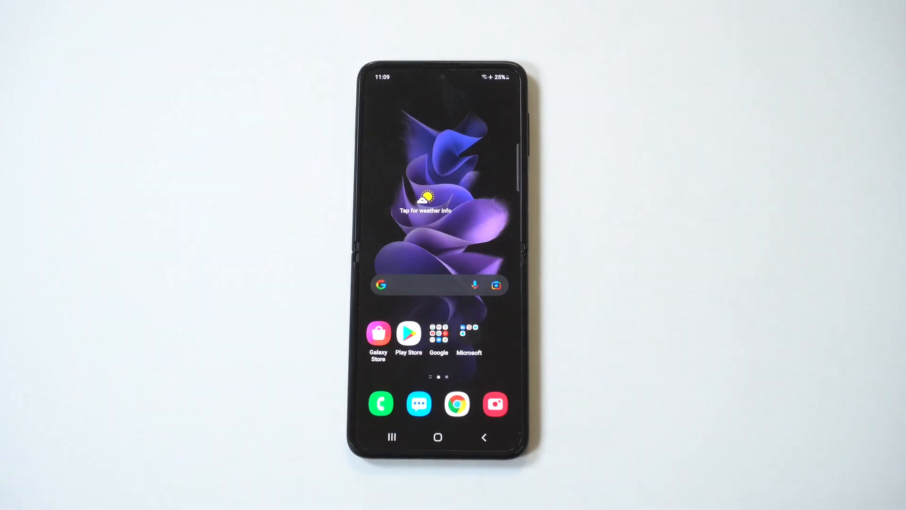